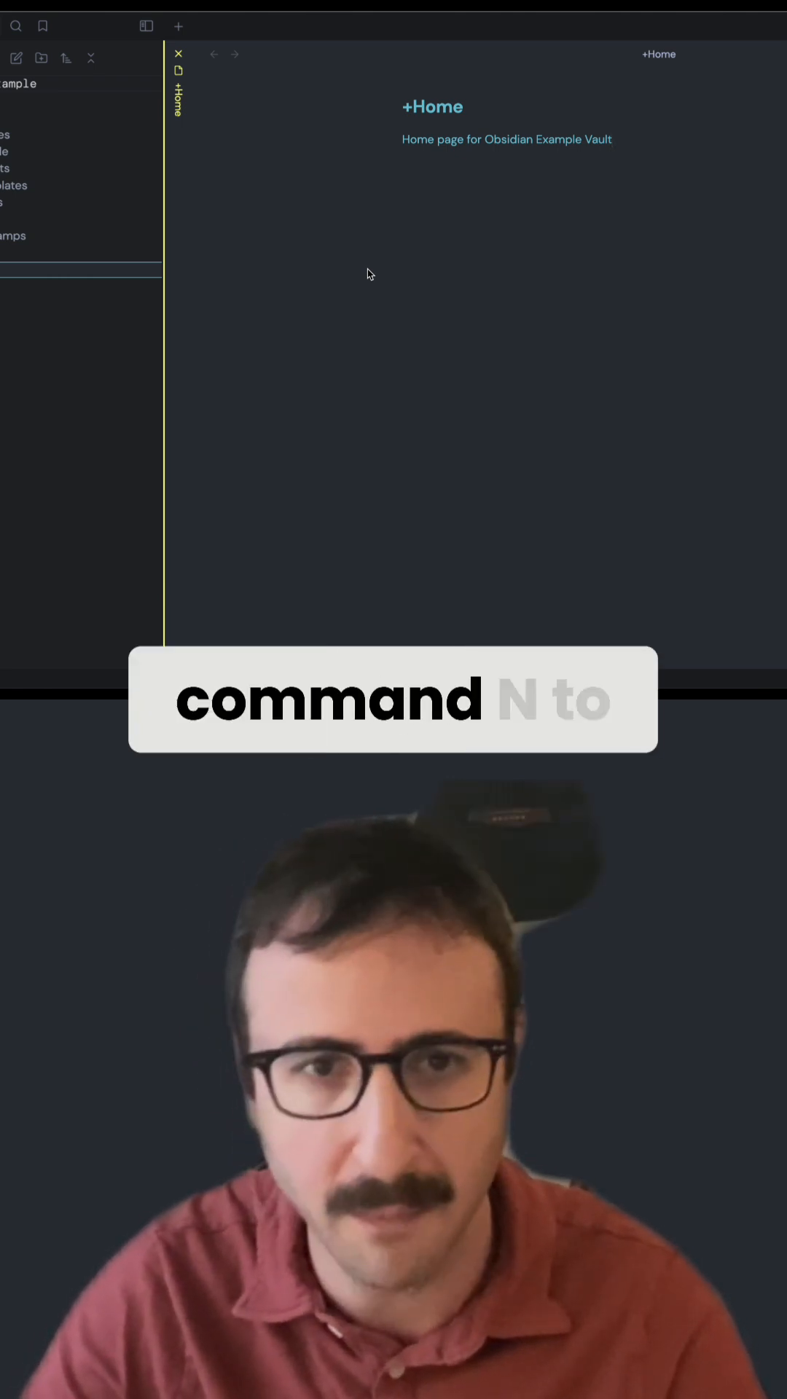
Create a new note and title it "Template, Daily".
key("cmd+n")
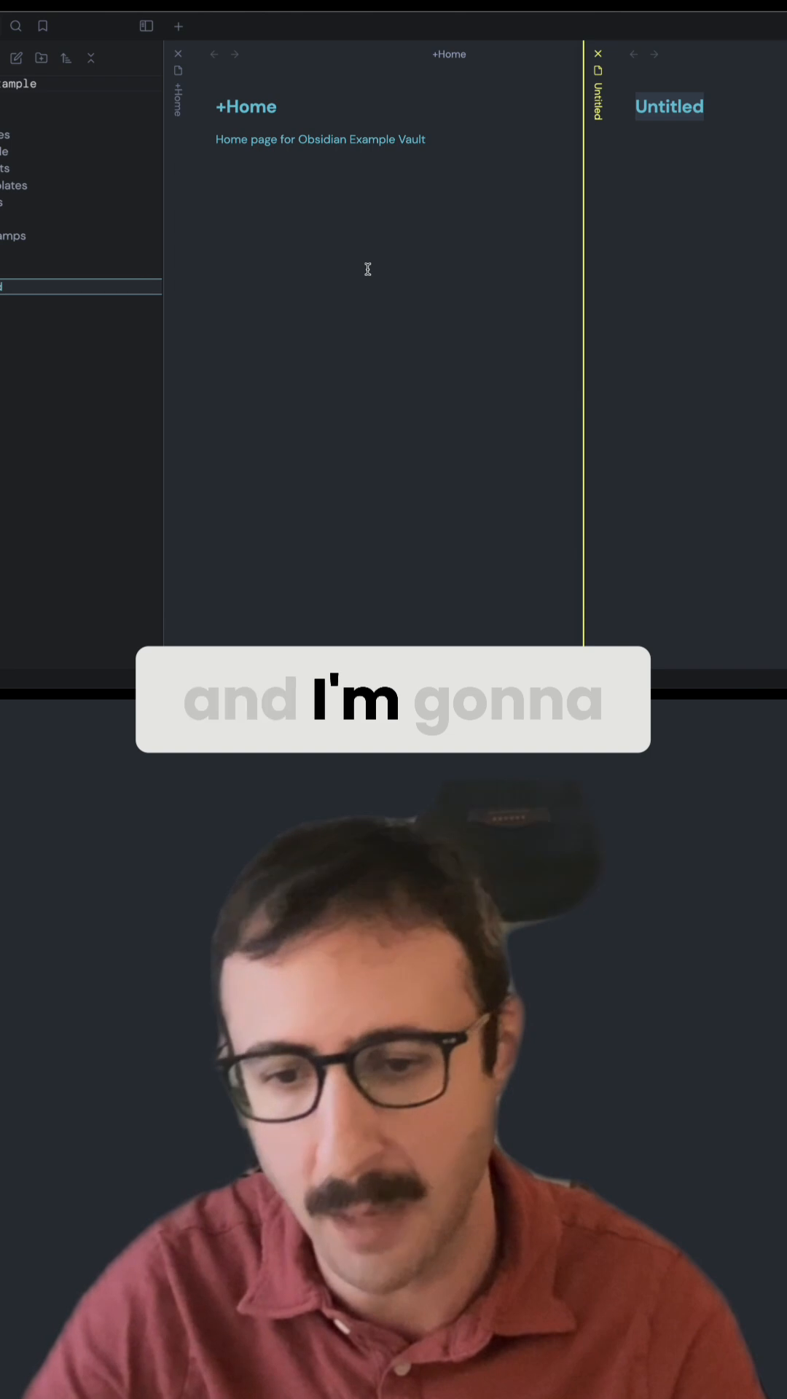
type("Template, Daily")
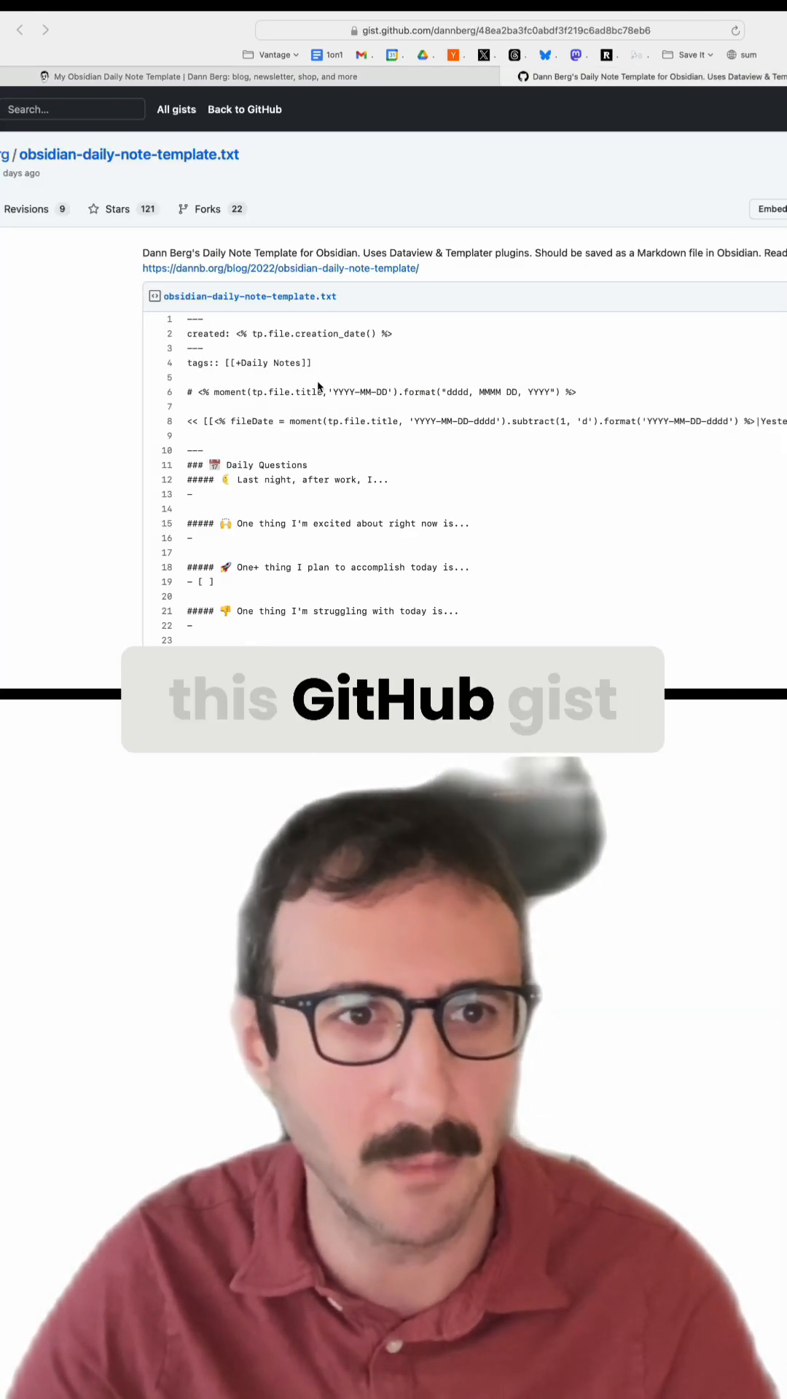
Scroll down through the obsidian-daily-note-template.txt gist to read its code.
scroll("down", 3)
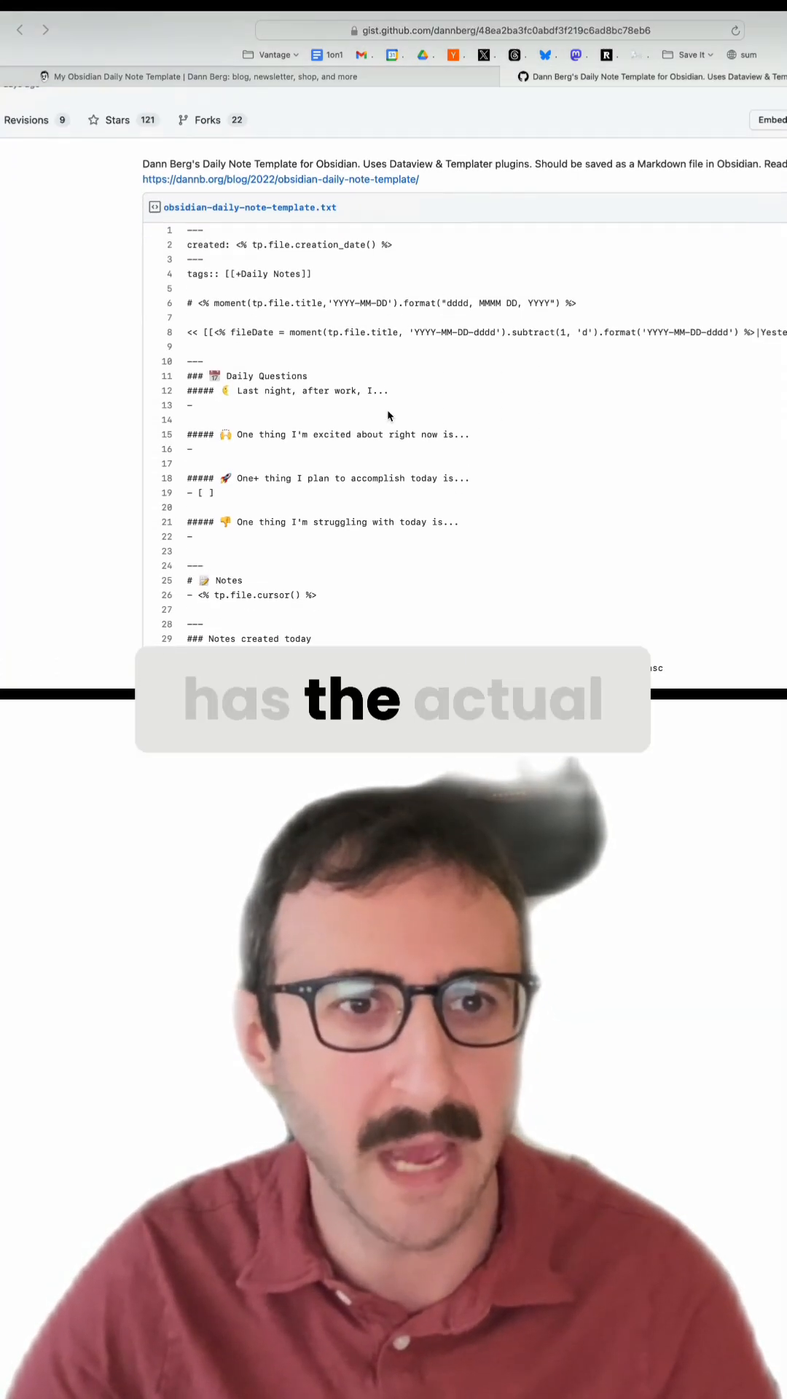
scroll("down", 3)
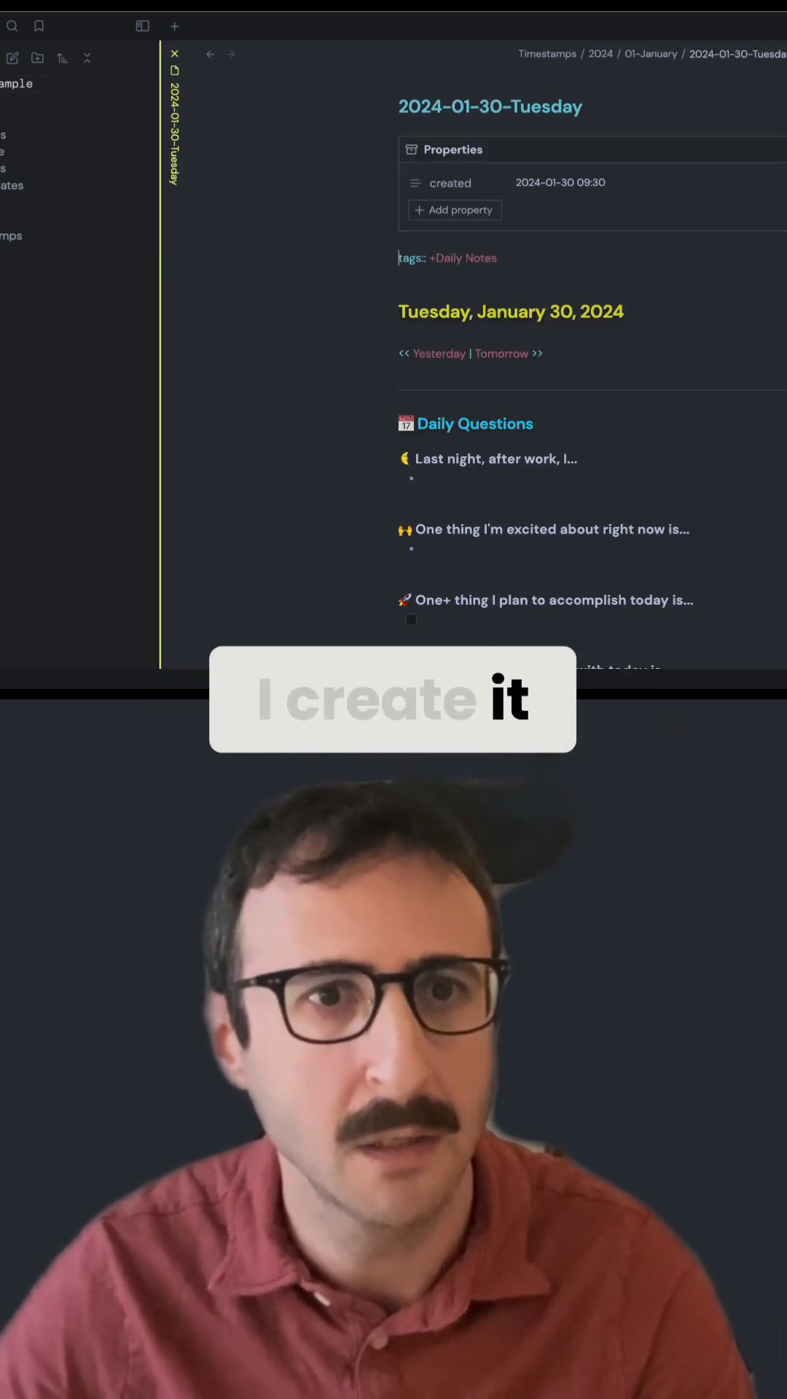
Scroll down the Tuesday daily note to its Notes section and auto-populated note lists.
scroll("down", 3)
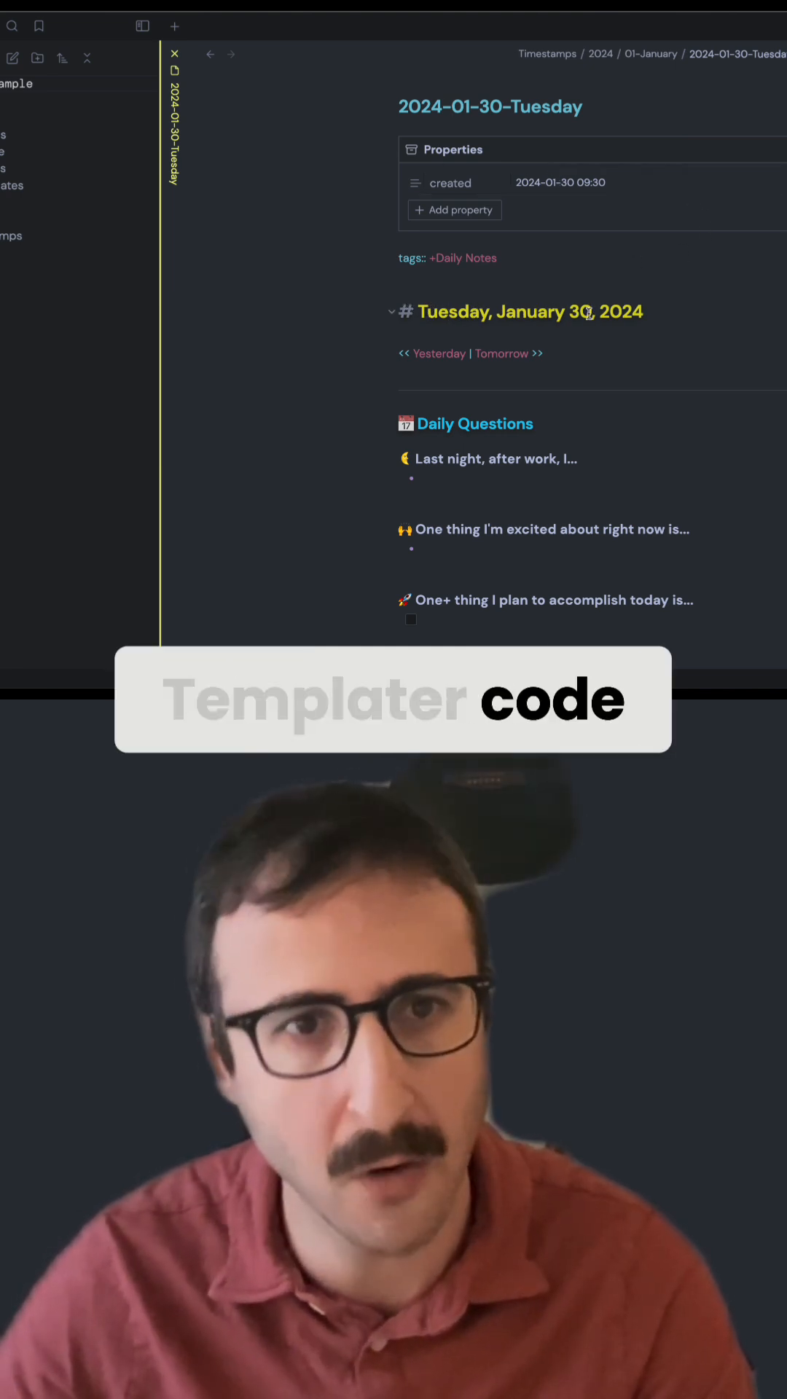
scroll("down", 3)
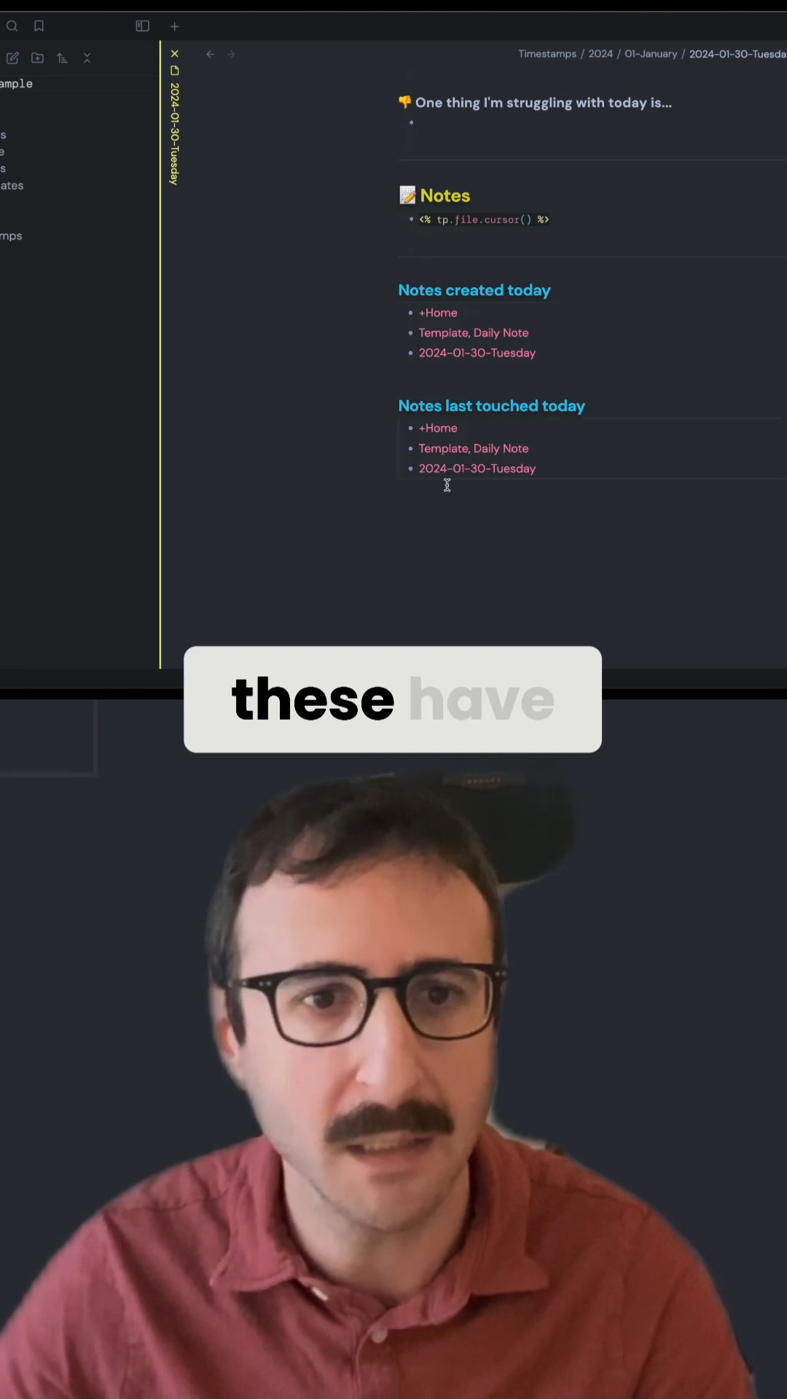